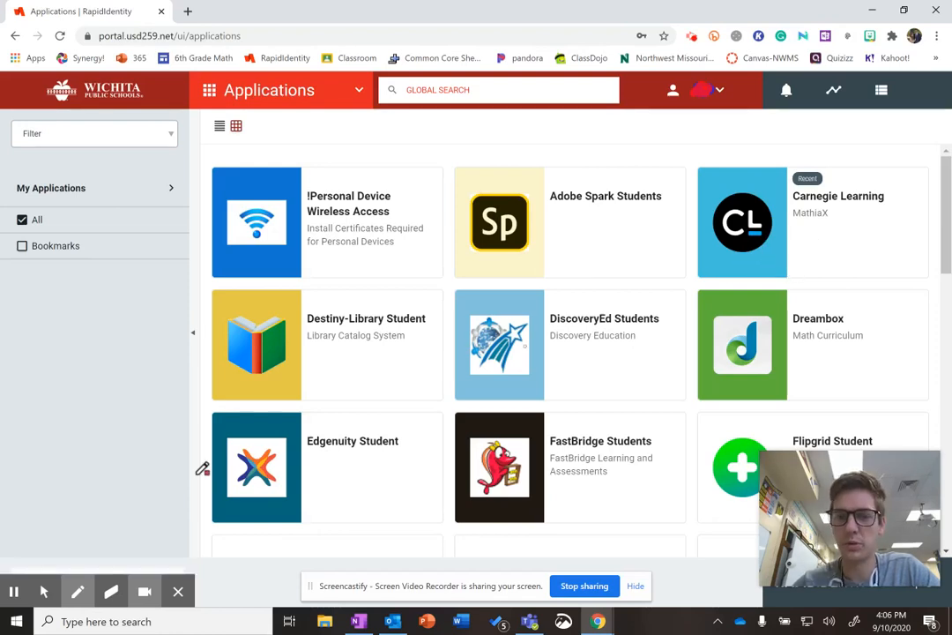
mouse_move(839, 256)
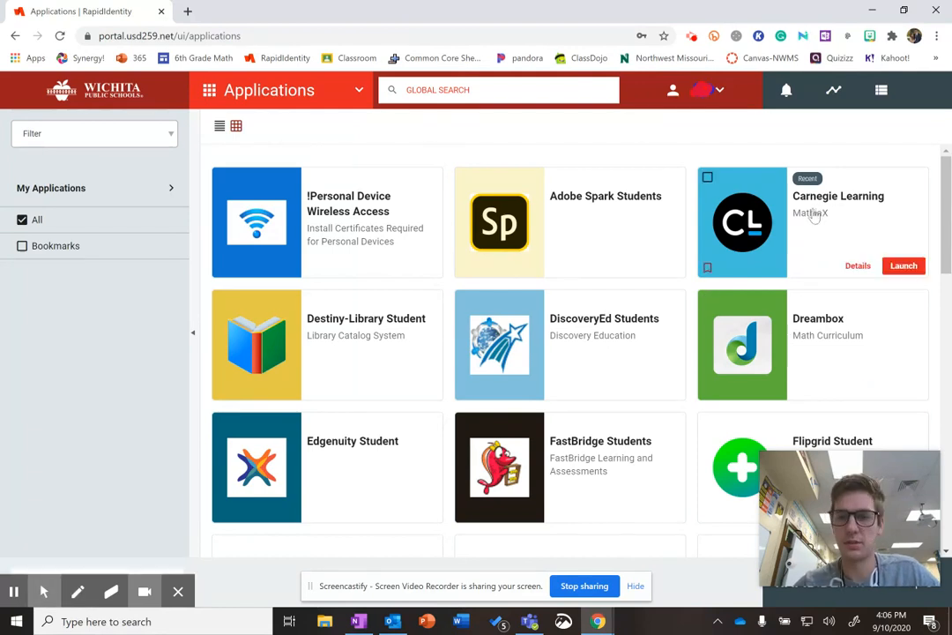
Launch the Carnegie Learning (MathiaX) app from the student apps list
left_click(813, 212)
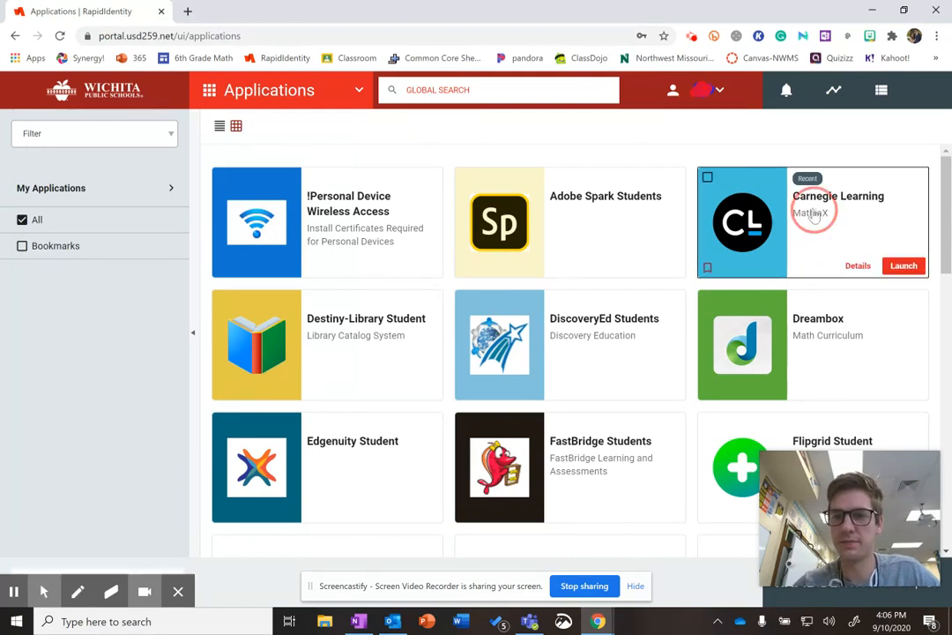
left_click(902, 264)
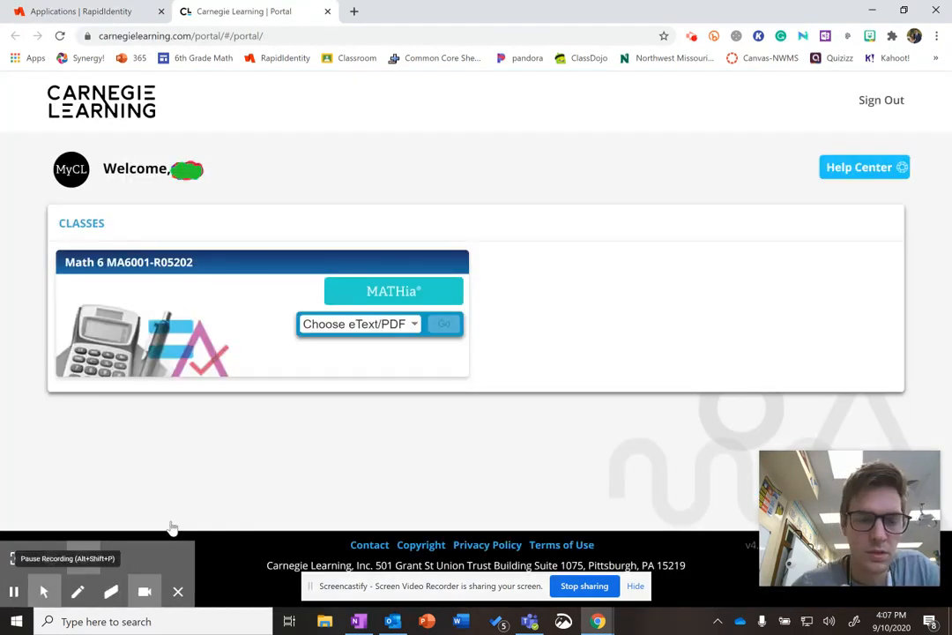
mouse_move(394, 291)
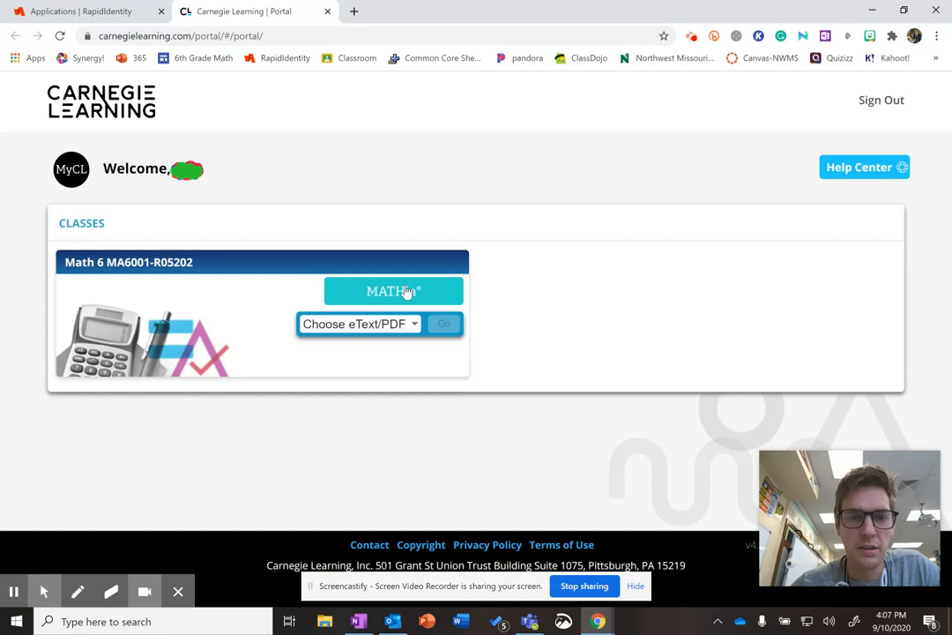
mouse_move(755, 210)
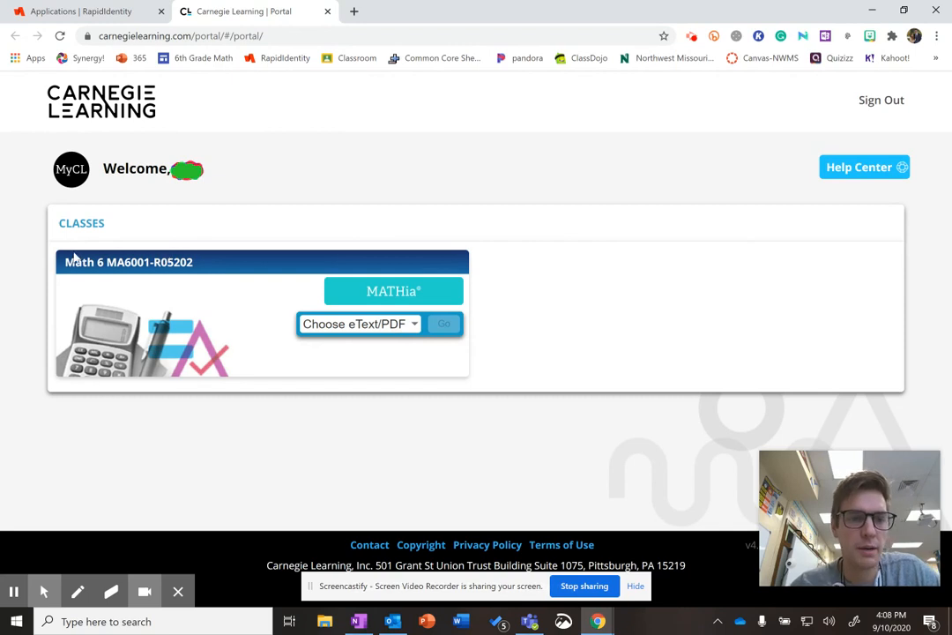
mouse_move(238, 379)
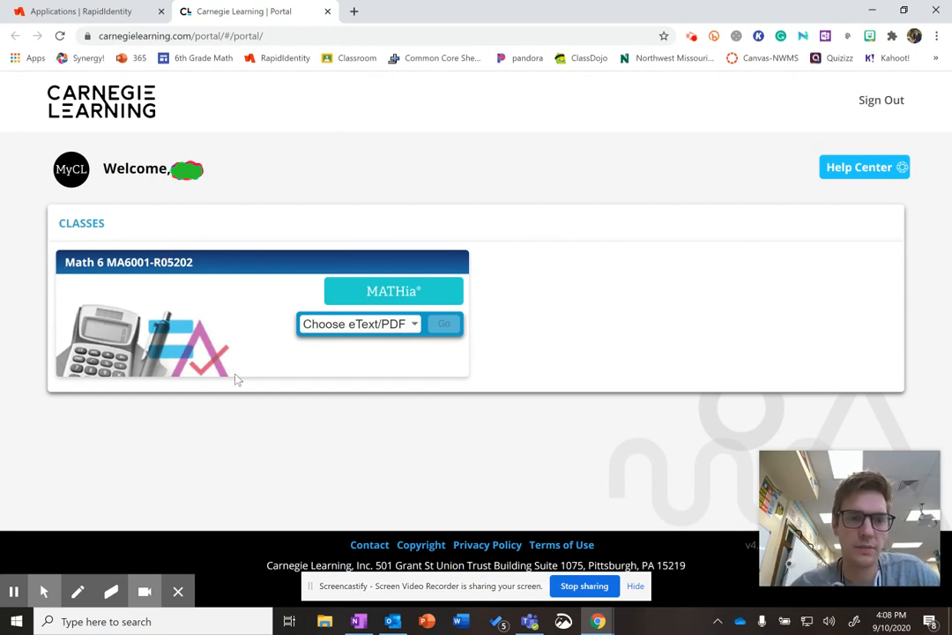
mouse_move(402, 335)
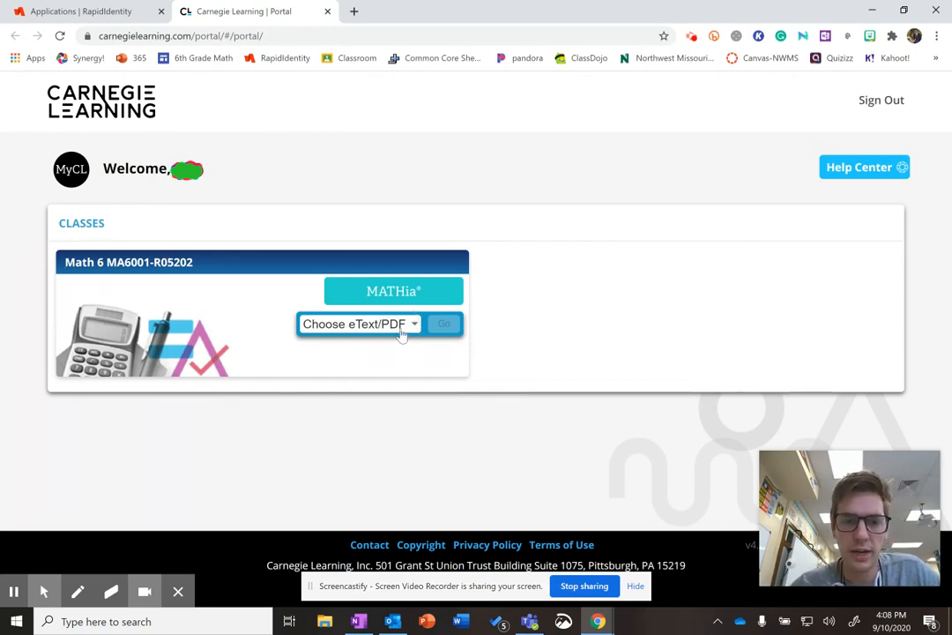
View the MSMS Course 1 eText options for Math 6, then head to MATHia
left_click(359, 324)
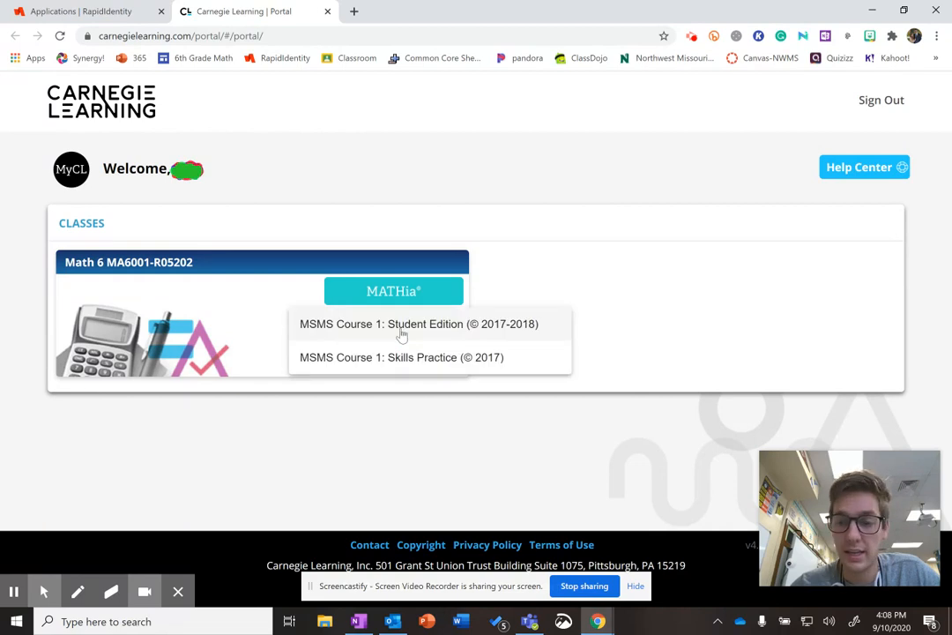
mouse_move(423, 328)
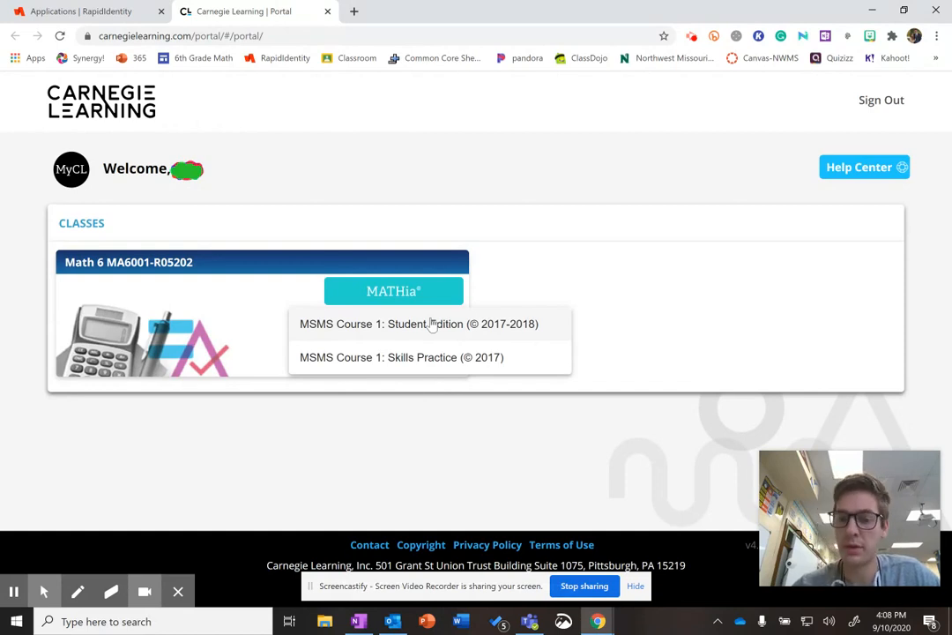
mouse_move(455, 344)
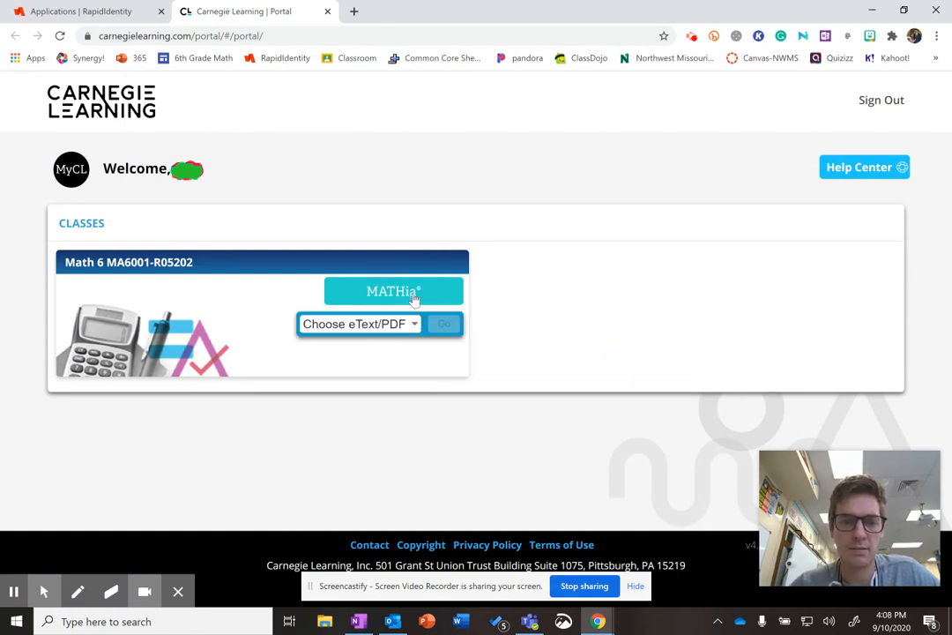
left_click(393, 291)
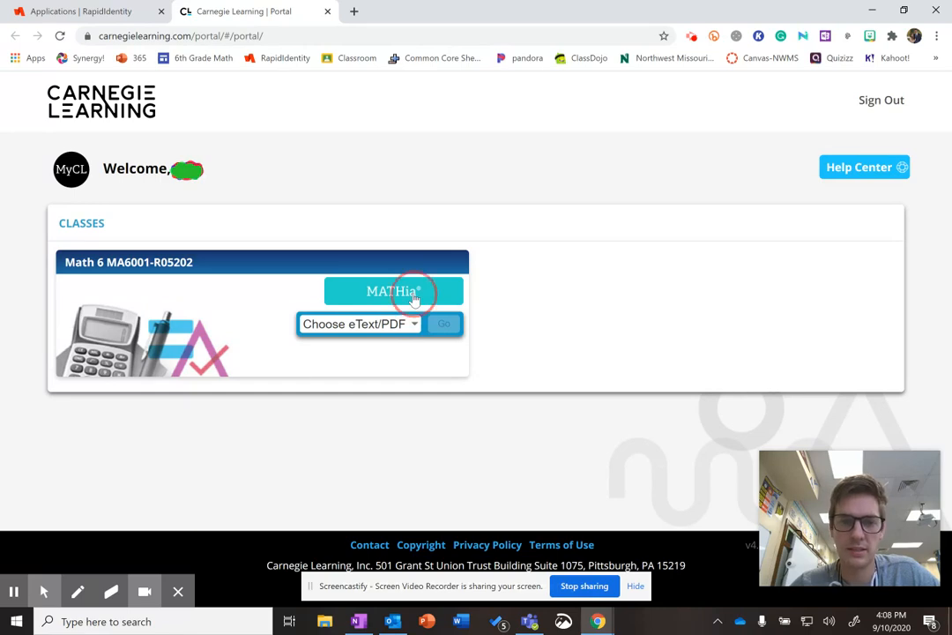
Start MATHia for the Math 6 class and reach the 0% progress home screen
left_click(393, 291)
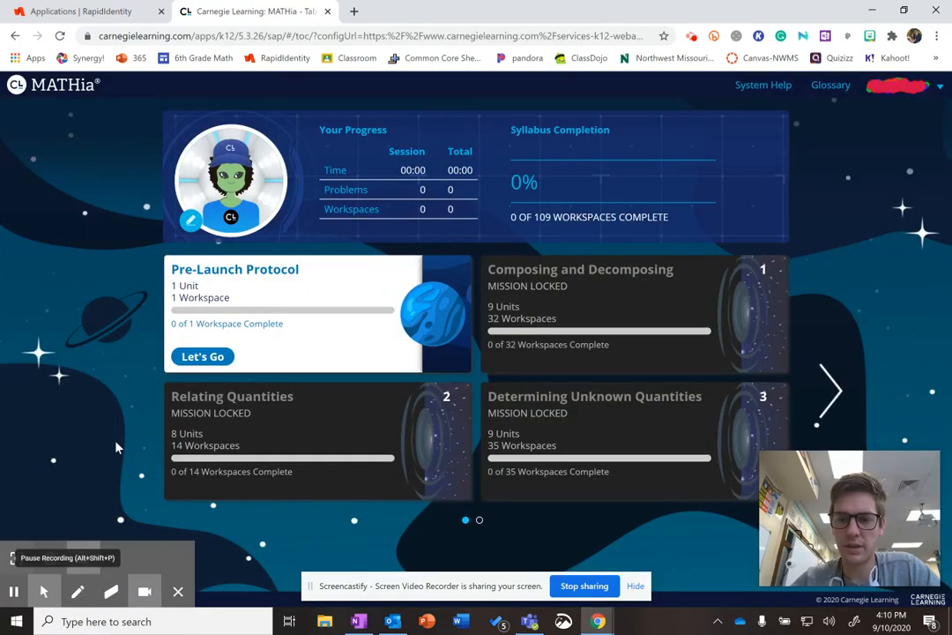
mouse_move(208, 344)
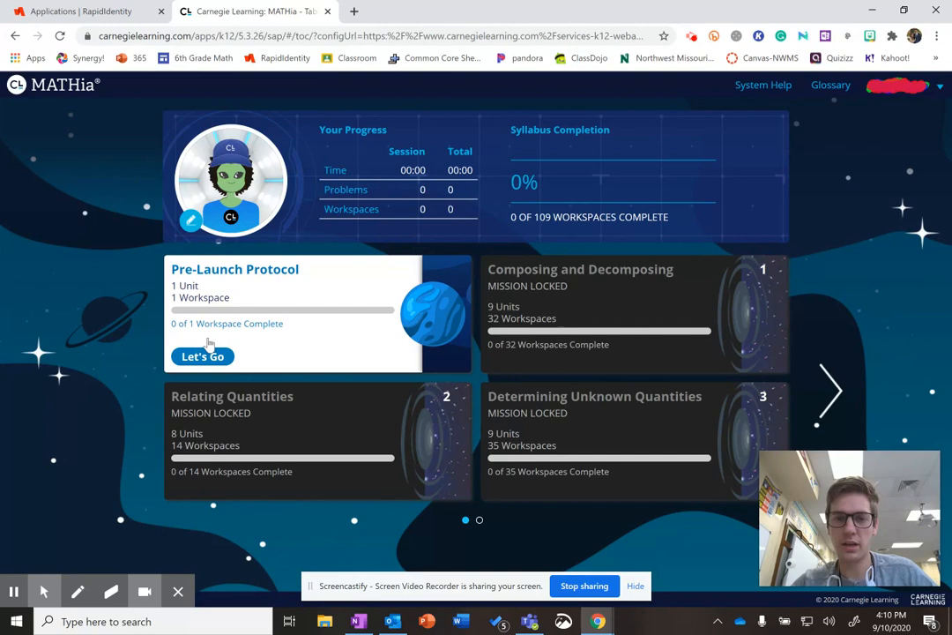
mouse_move(271, 444)
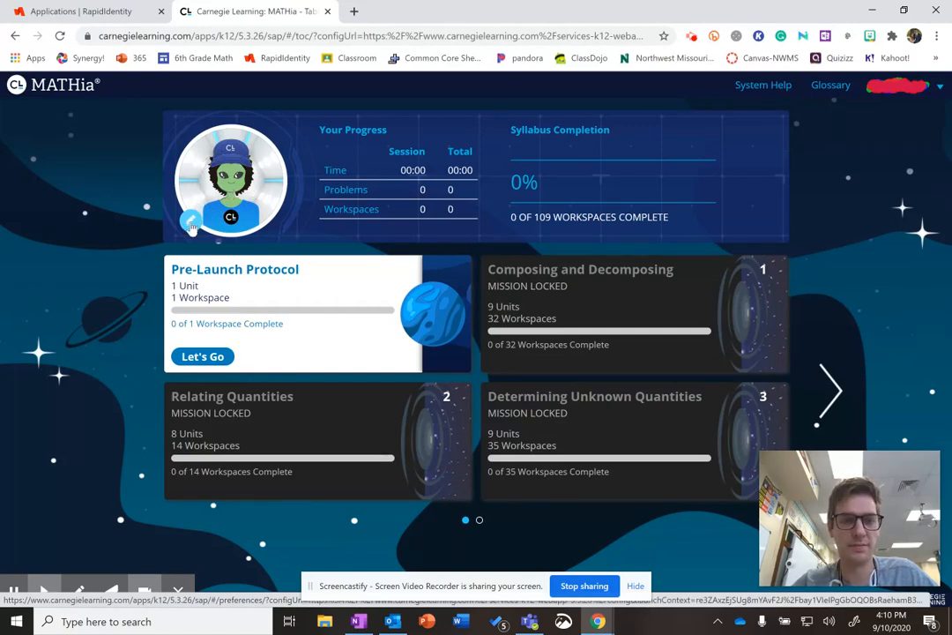
Reach the Text to Speech settings in My Preferences from the avatar
left_click(190, 222)
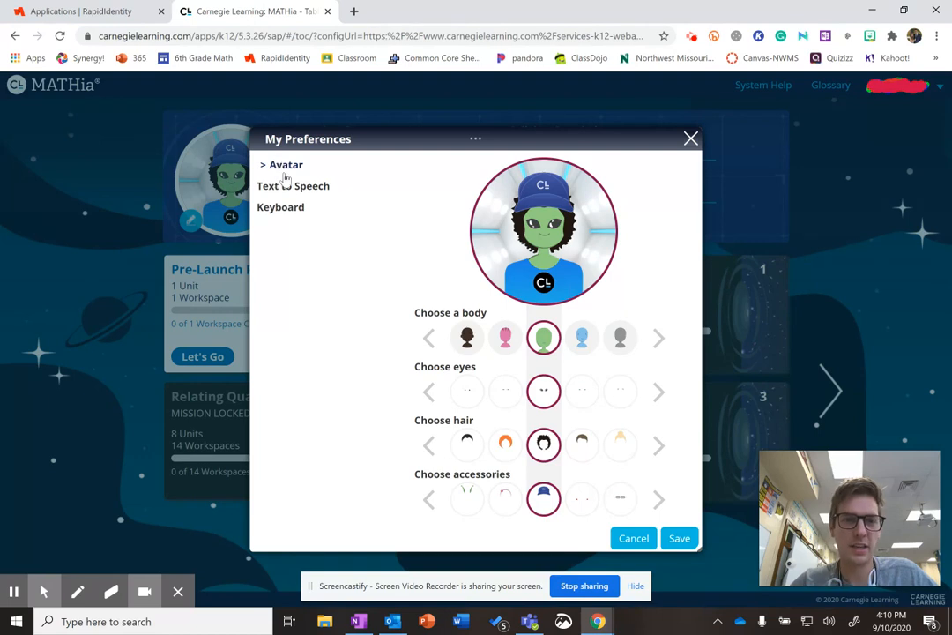
mouse_move(284, 193)
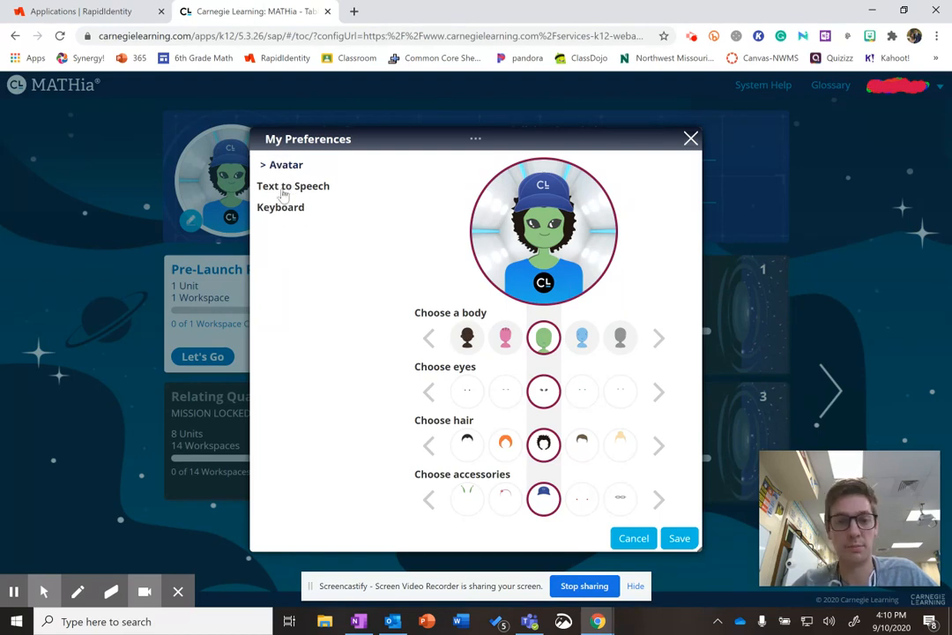
left_click(293, 185)
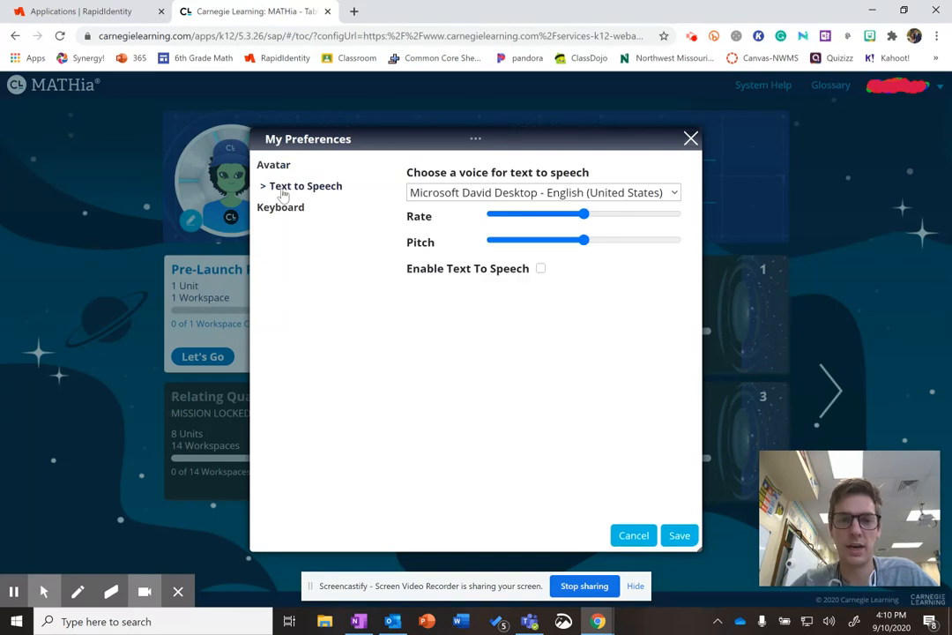
mouse_move(467, 226)
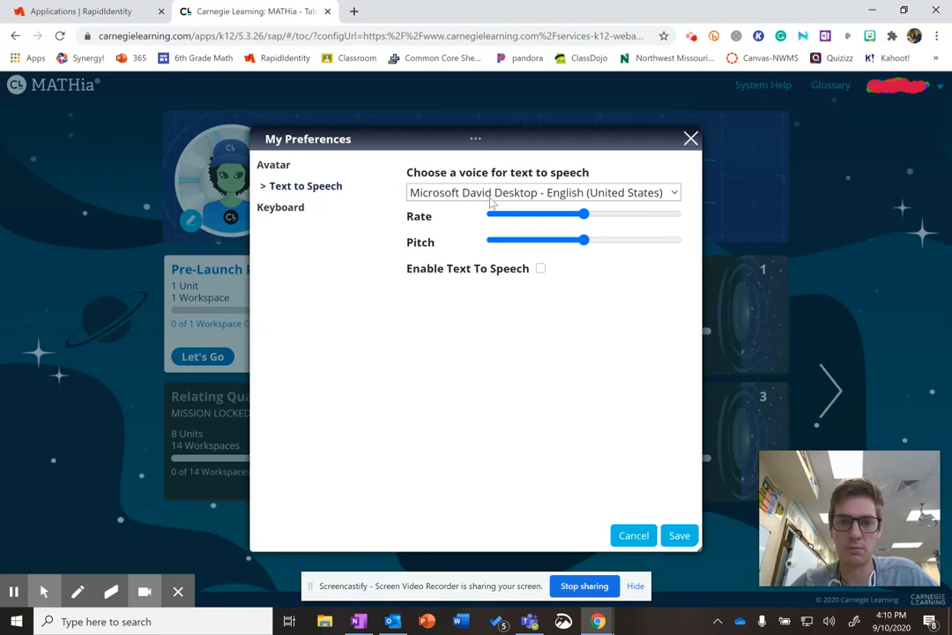
left_click_drag(490, 213, 586, 213)
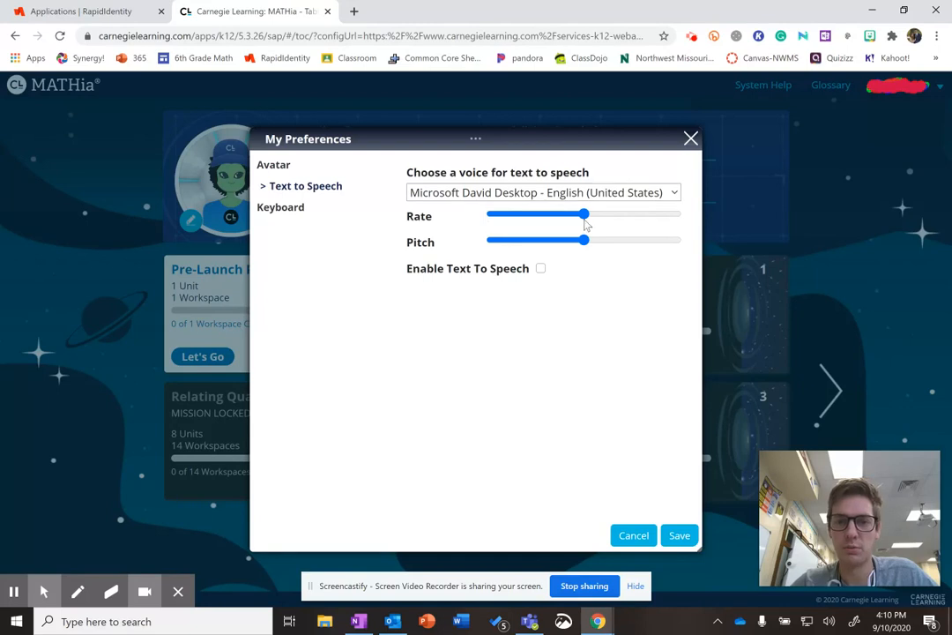
mouse_move(641, 222)
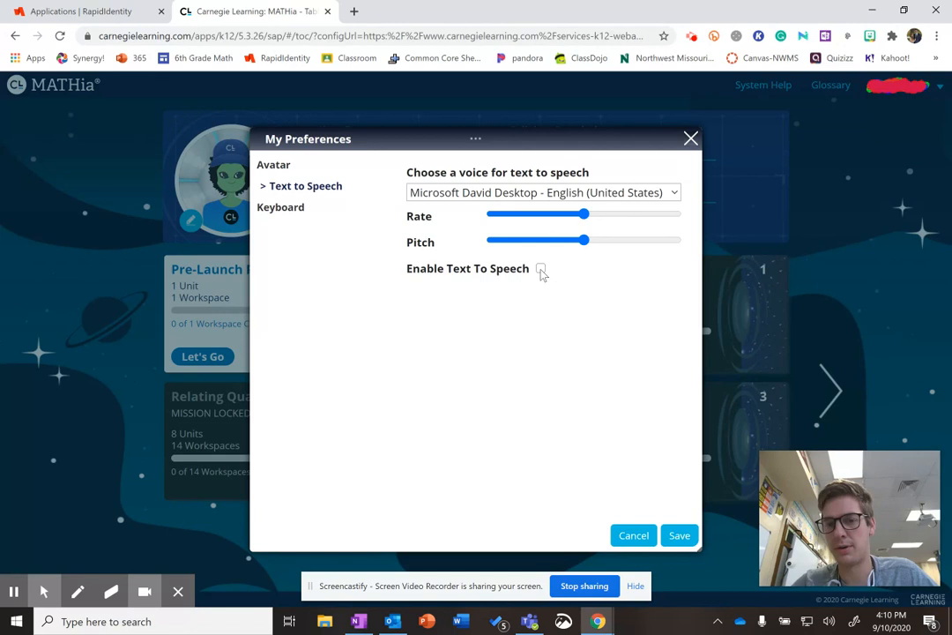
Toggle Enable Text To Speech on and off, then cancel without saving
left_click(539, 268)
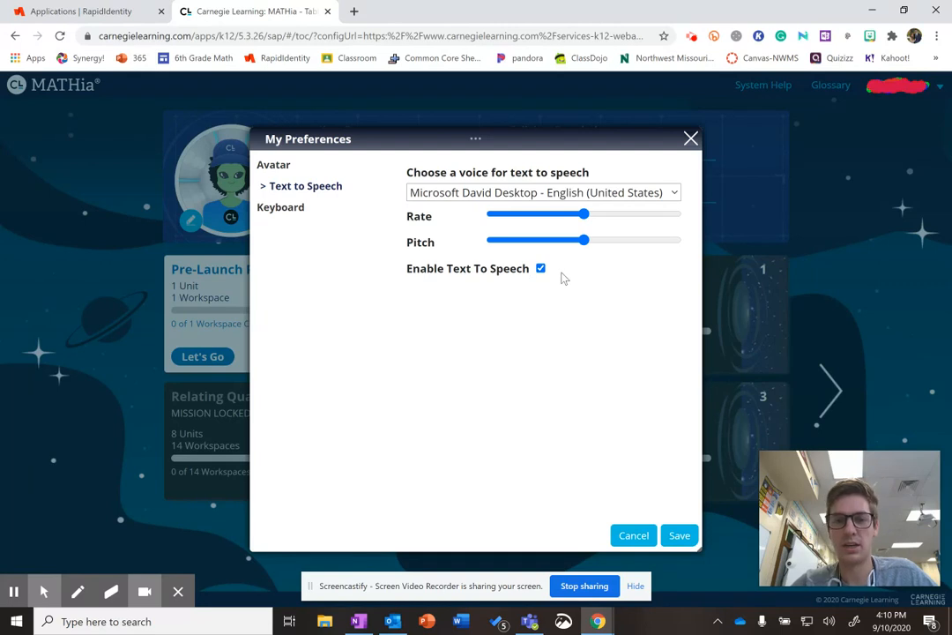
mouse_move(544, 279)
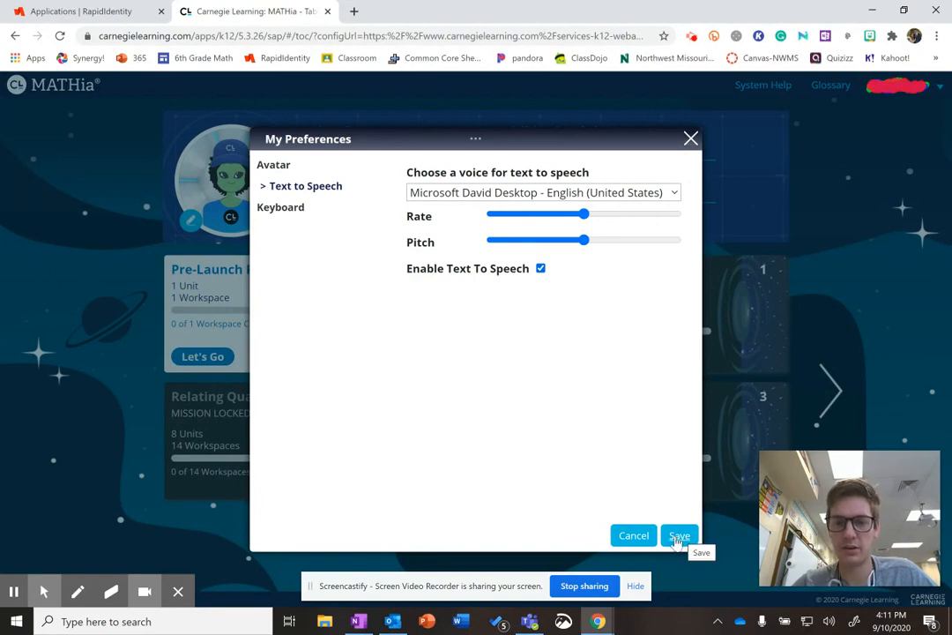
left_click(540, 268)
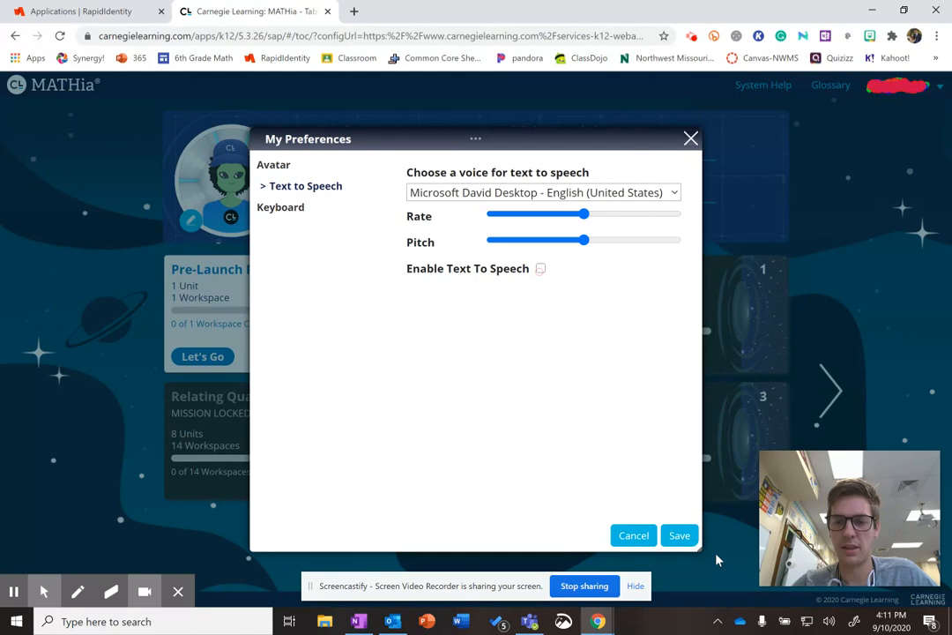
left_click(539, 268)
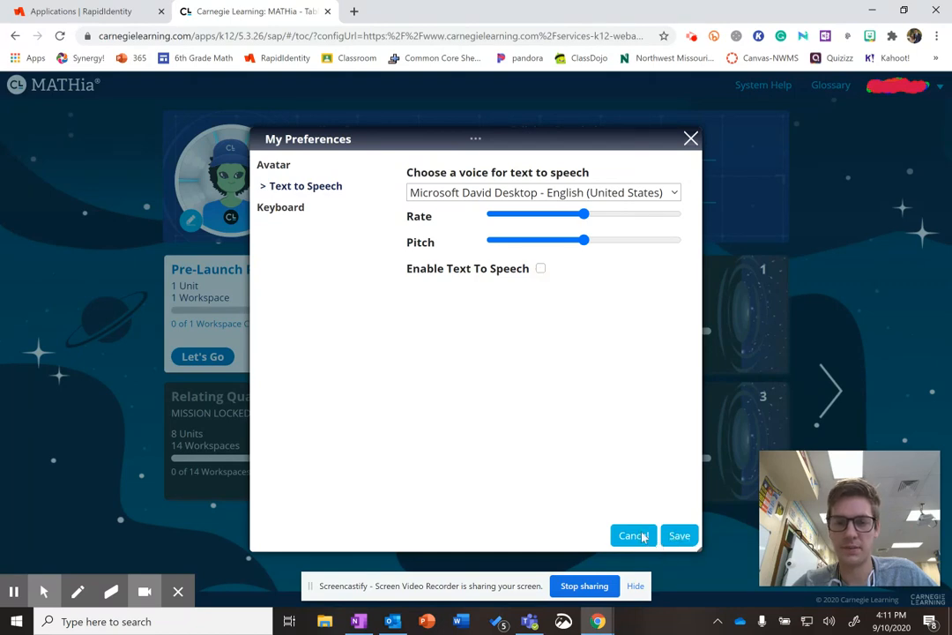
left_click(633, 536)
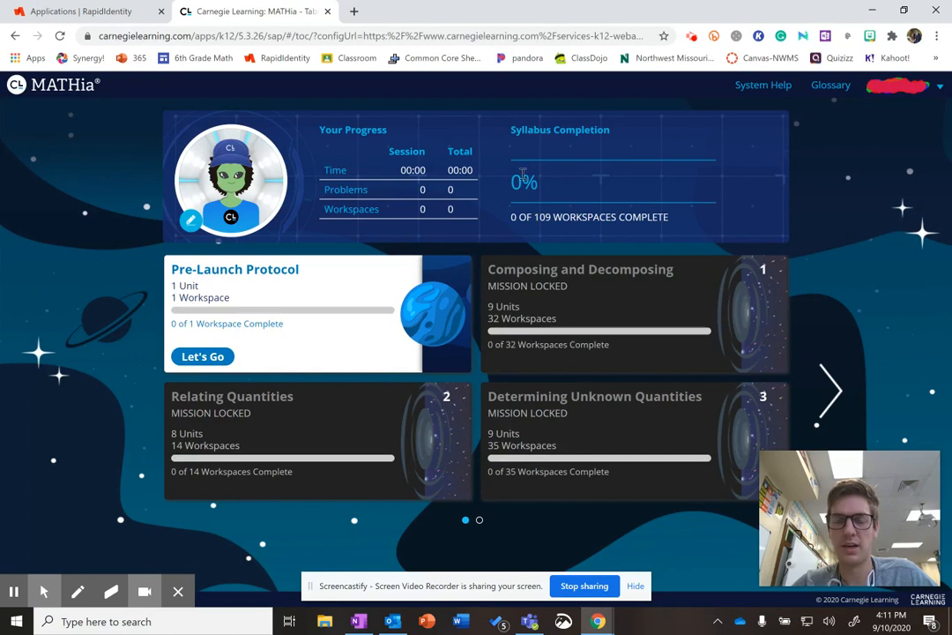
mouse_move(815, 391)
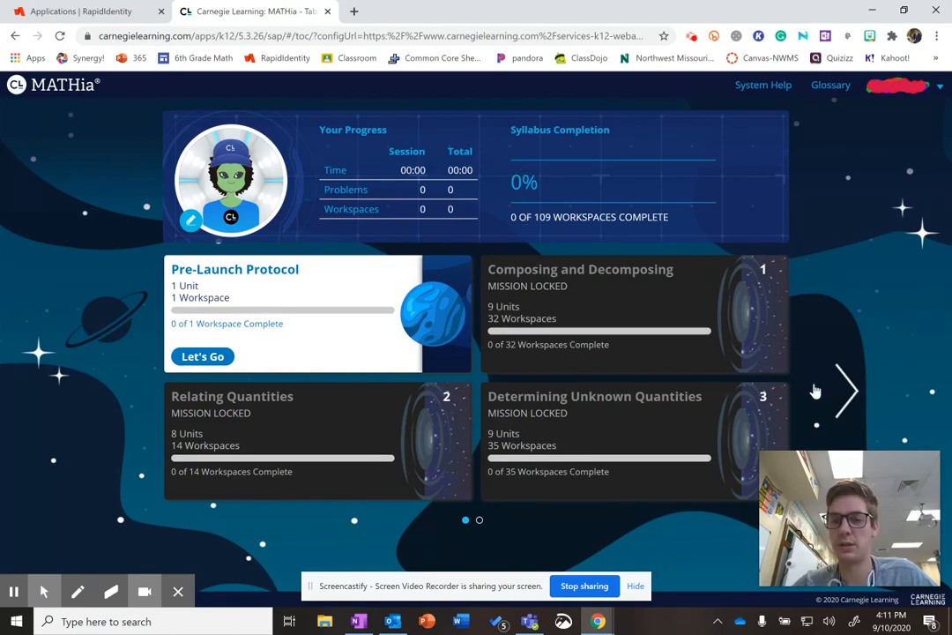
Browse page 2 of locked missions, return, and enter the Pre-Launch Protocol module
left_click(843, 391)
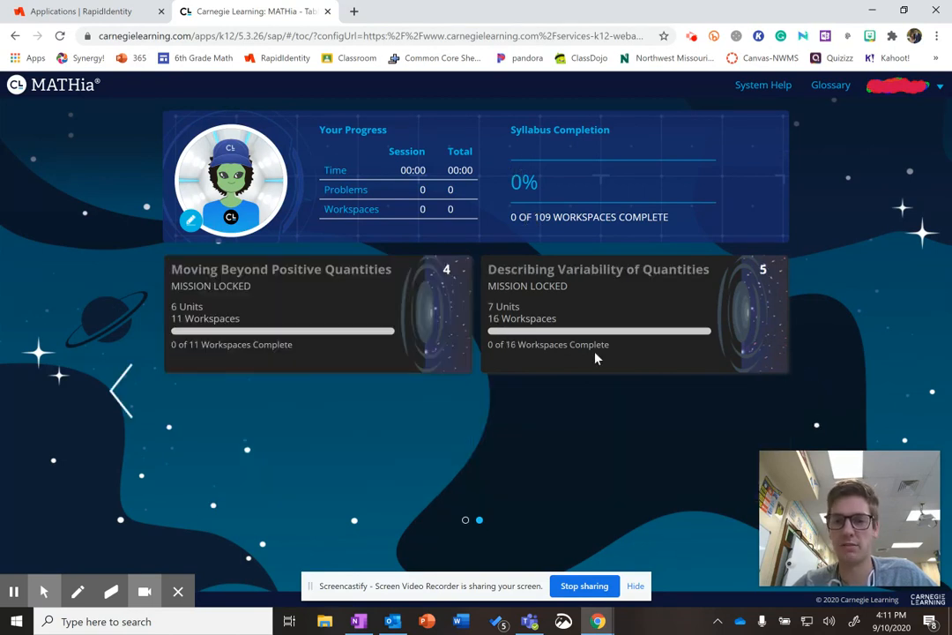
mouse_move(120, 397)
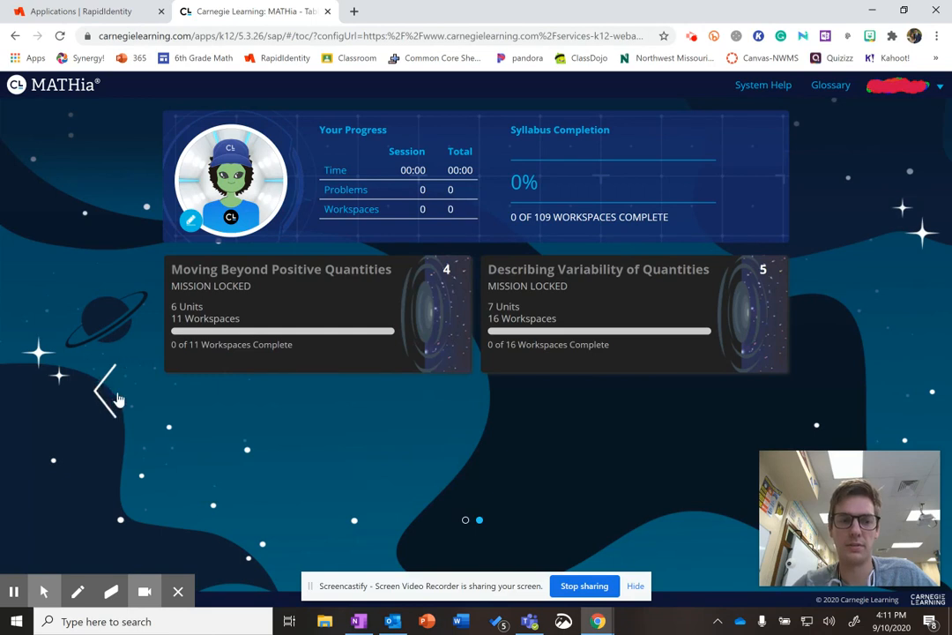
left_click(106, 391)
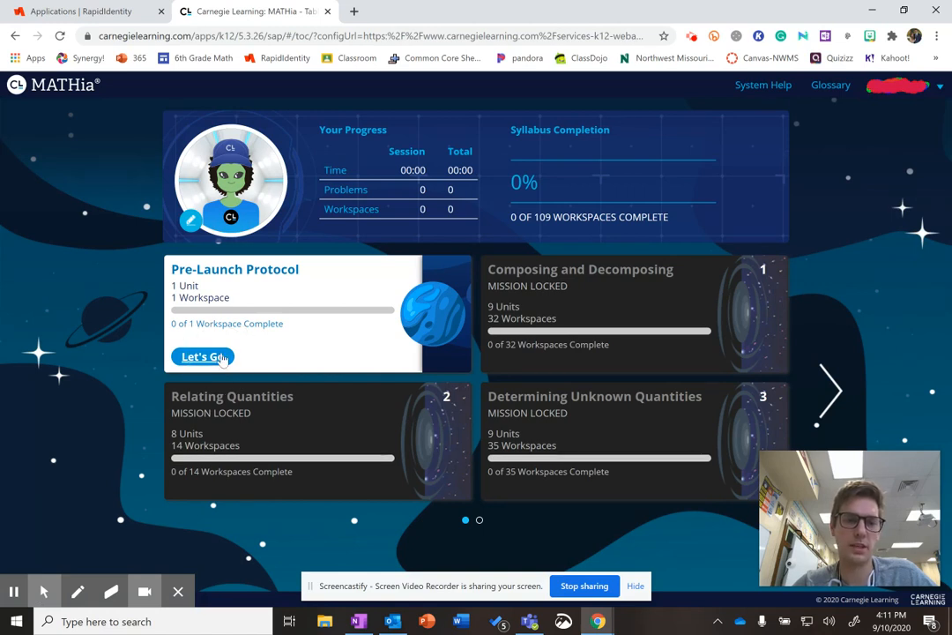
left_click(201, 357)
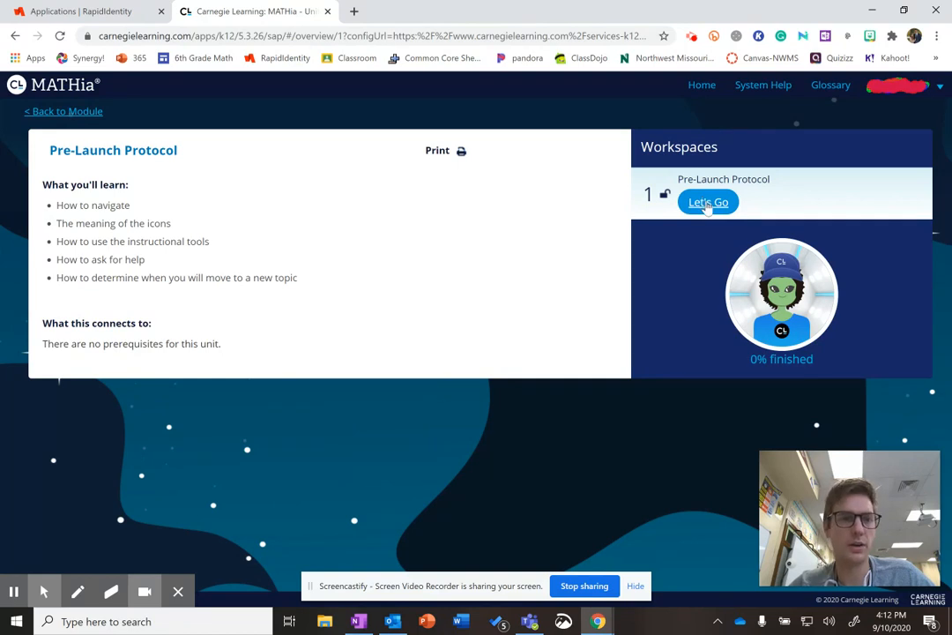
Launch the Pre-Launch Protocol workspace so the Workspace Introduction tour appears
left_click(709, 201)
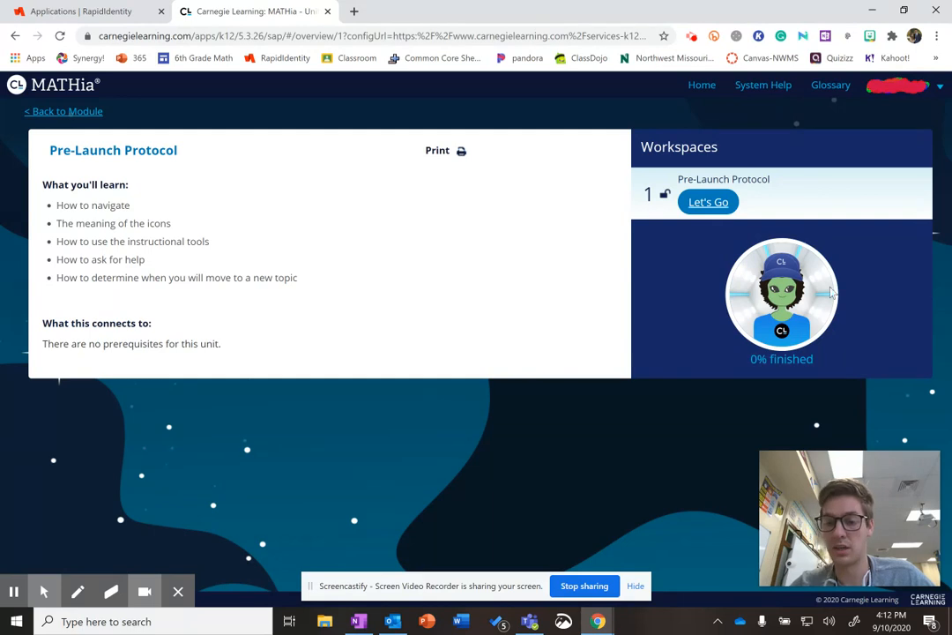
mouse_move(714, 304)
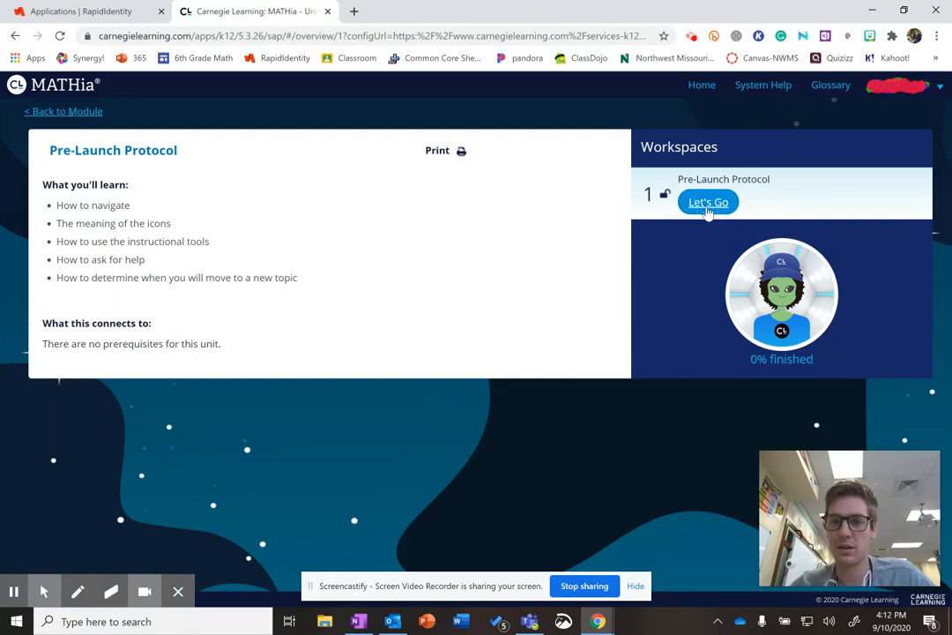
left_click(709, 201)
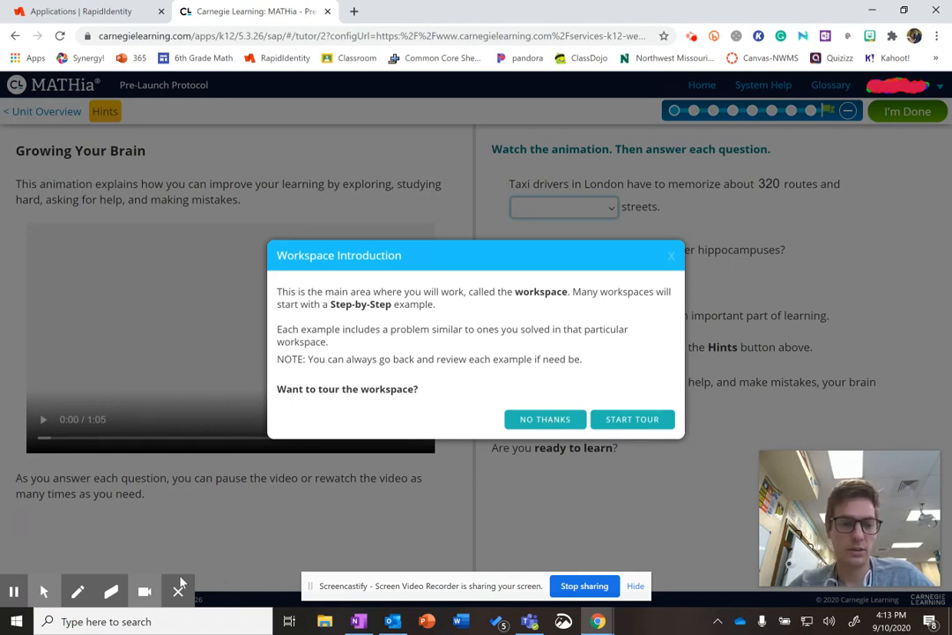
mouse_move(43, 591)
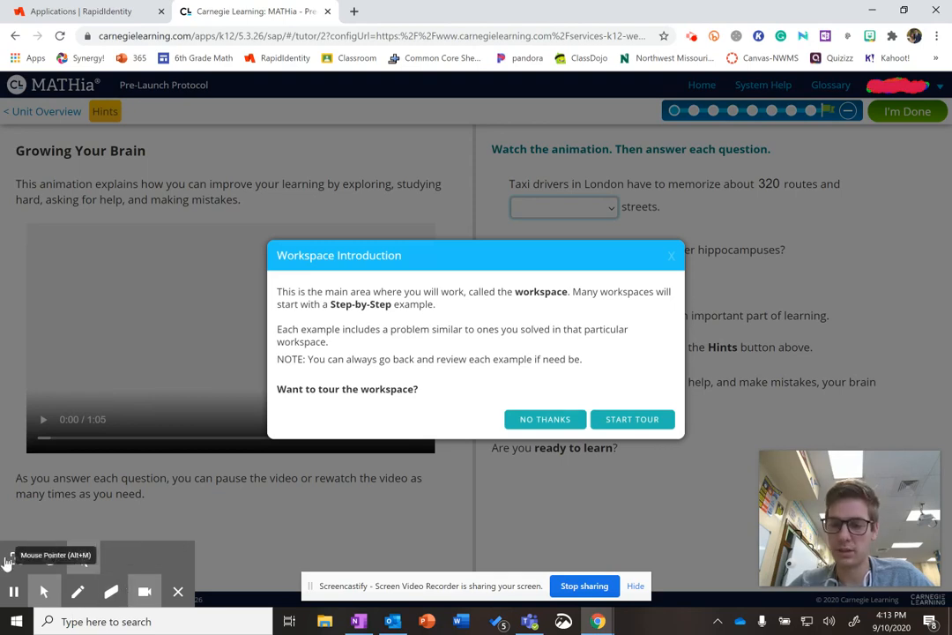